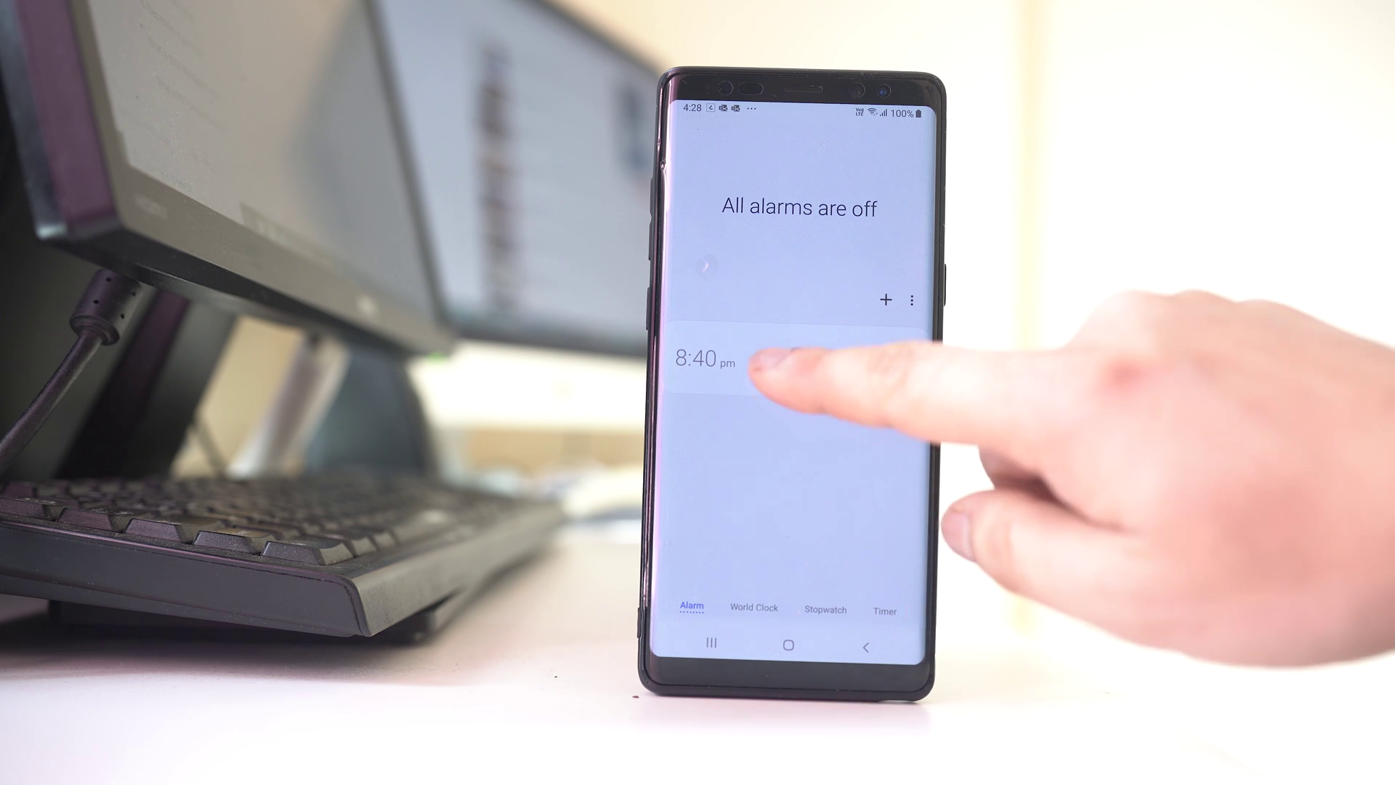
Open the existing 8:40 pm alarm's settings from the Alarm list
click(713, 362)
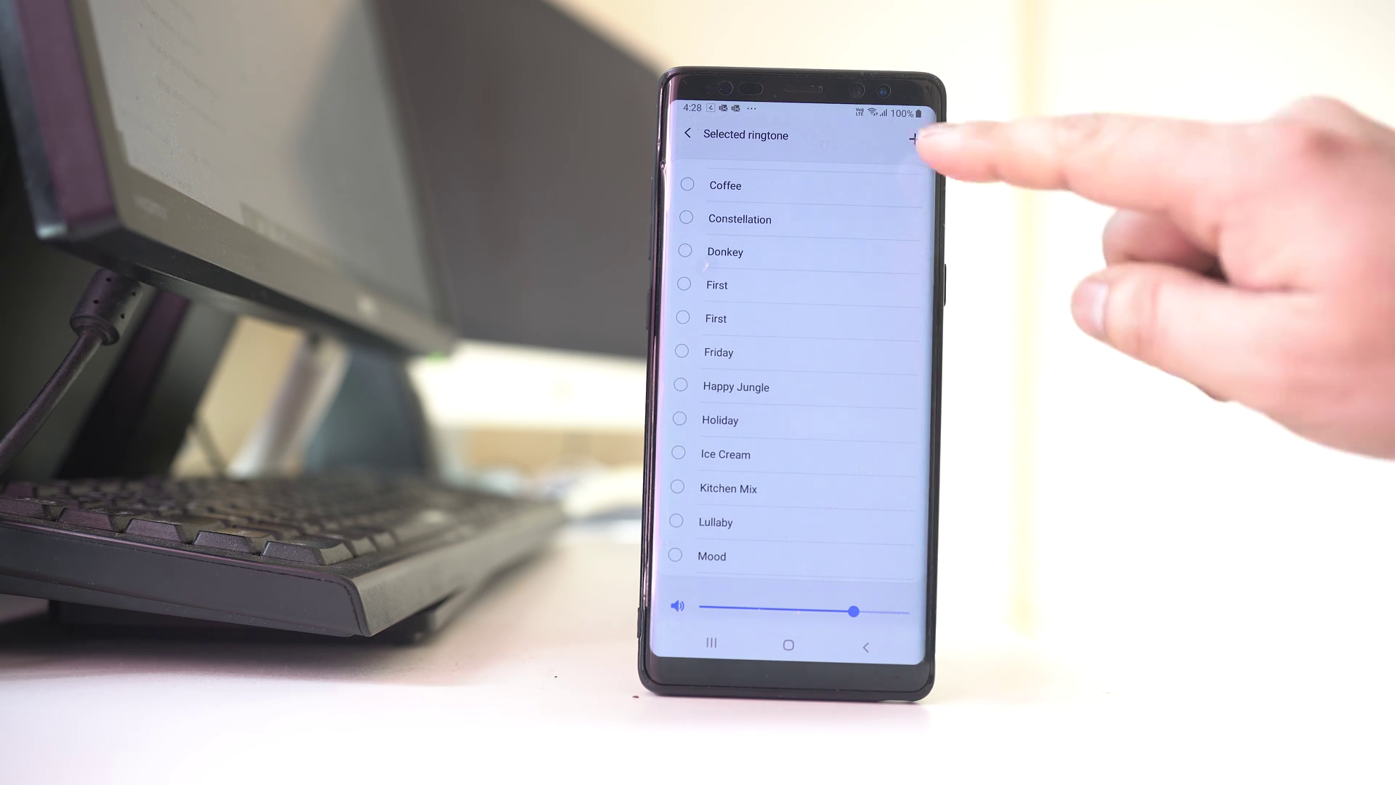
Start adding a song from the device via the + icon in the ringtone list
click(913, 136)
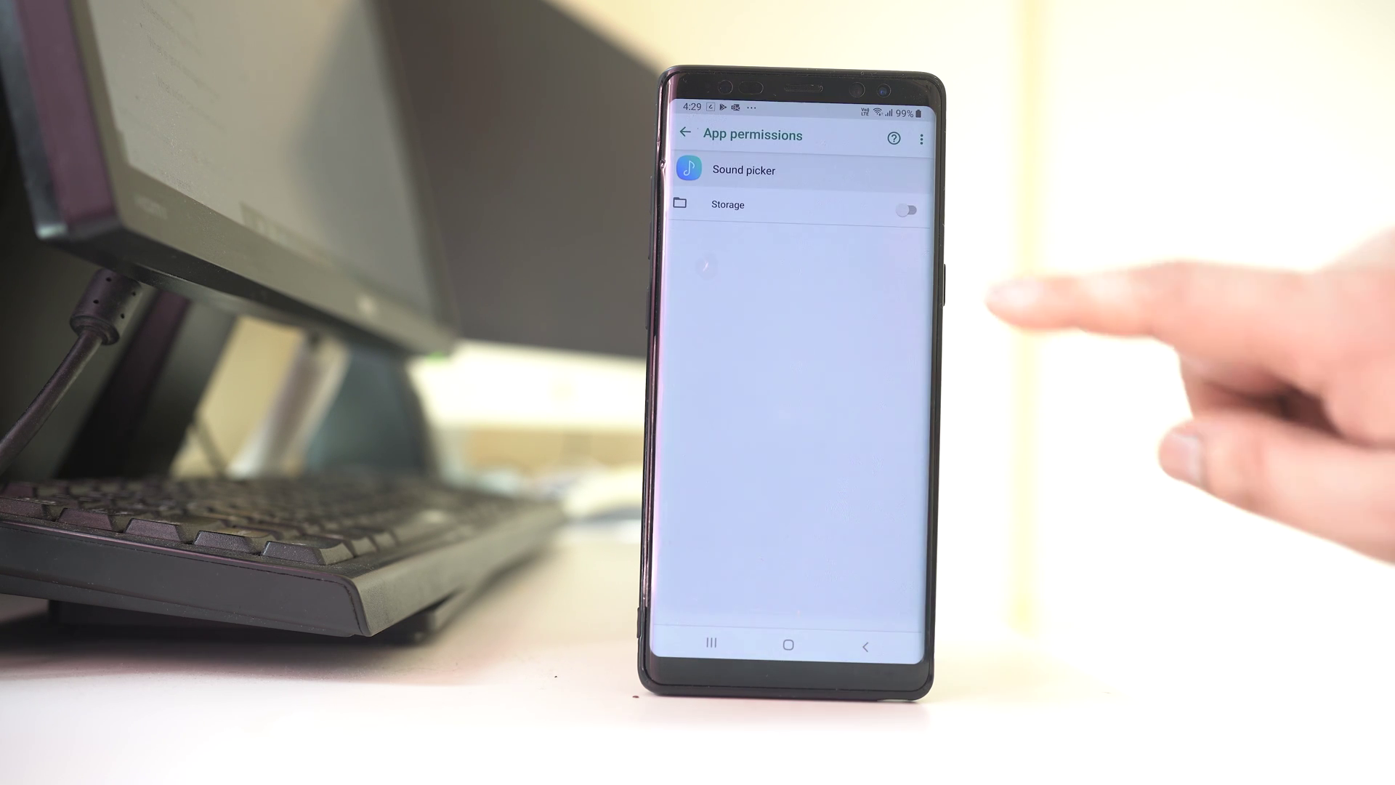
Switch on the Storage permission for Sound picker
click(907, 210)
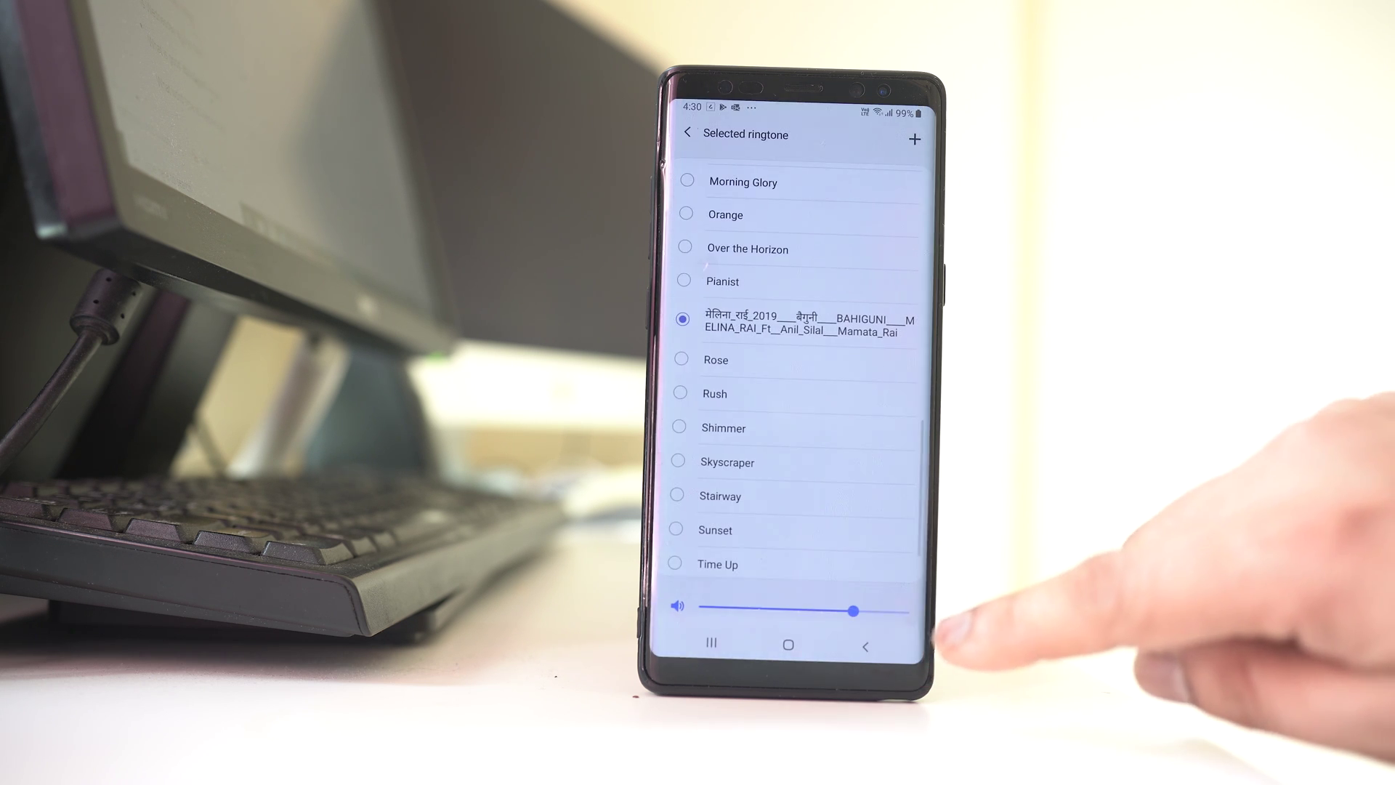
Return to the alarm editor with the custom device song chosen as ringtone
click(916, 140)
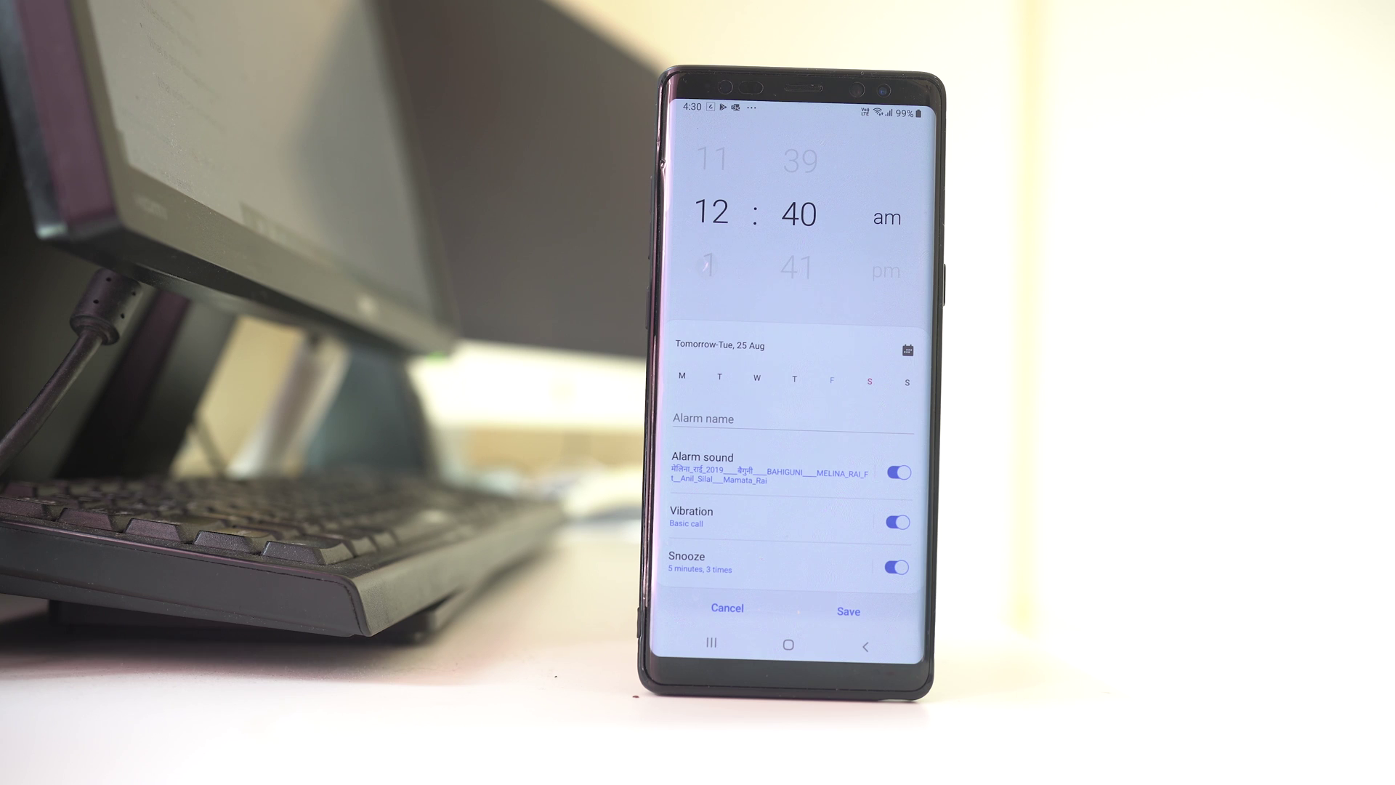
Save the 12:40 am alarm with the custom song so it is switched on
click(849, 611)
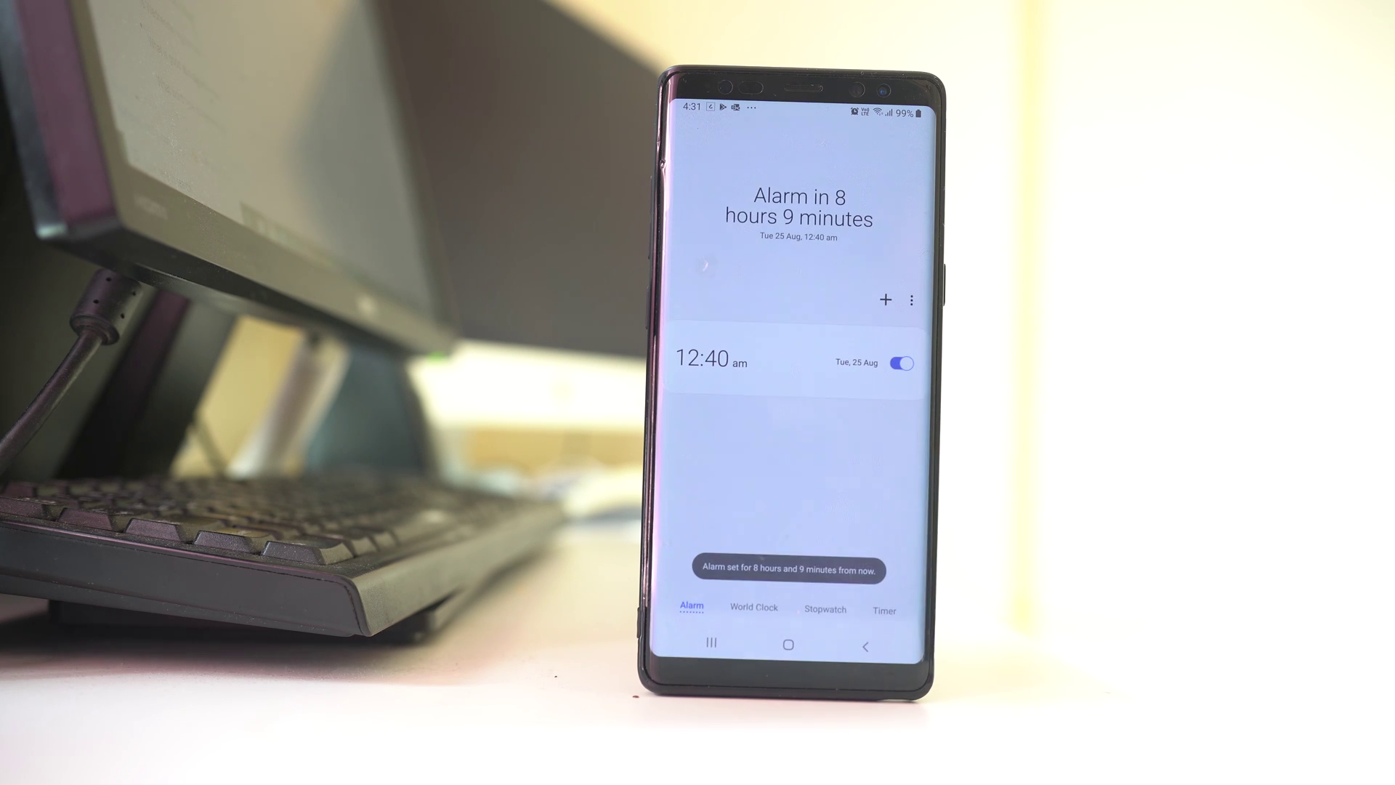